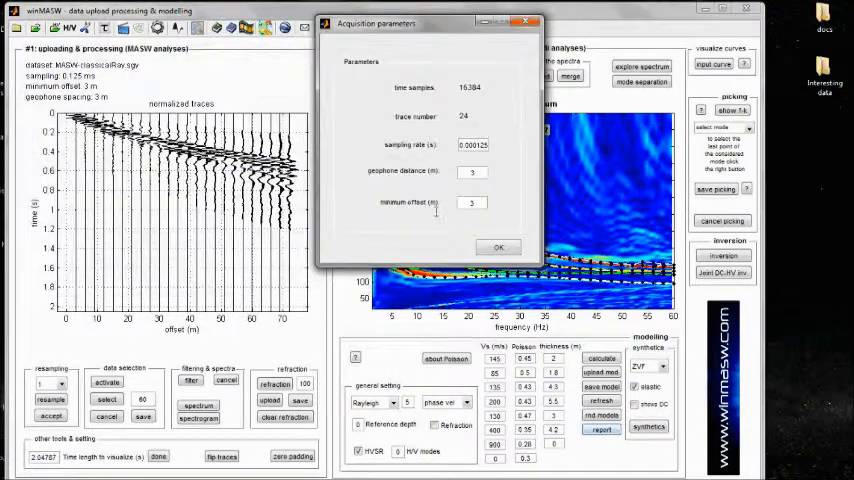
Confirm the Love-wave dataset's acquisition parameters so the normalized traces display.
{"action": "left_click", "coordinate": [498, 246]}
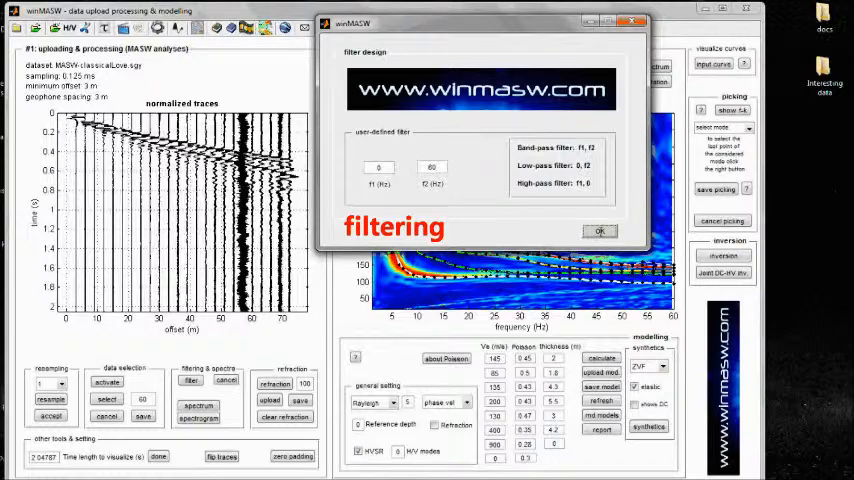
Apply the band-pass filter and show original versus filtered traces side by side.
{"action": "left_click", "coordinate": [596, 232]}
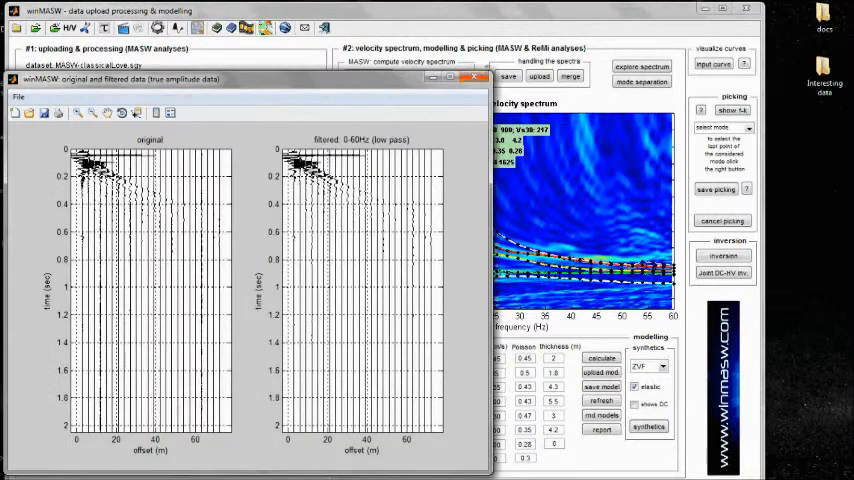
Close the comparison and compute the velocity spectrum with the set velocity and frequency limits.
{"action": "left_click", "coordinate": [472, 80]}
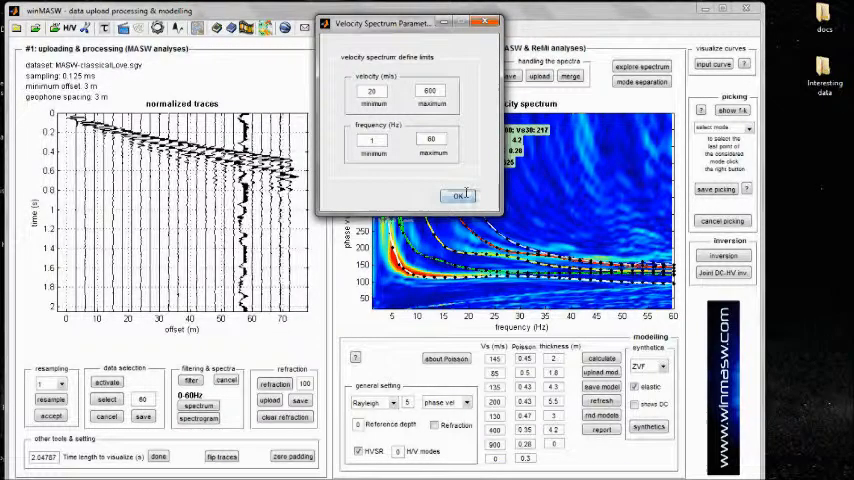
{"action": "left_click", "coordinate": [454, 196]}
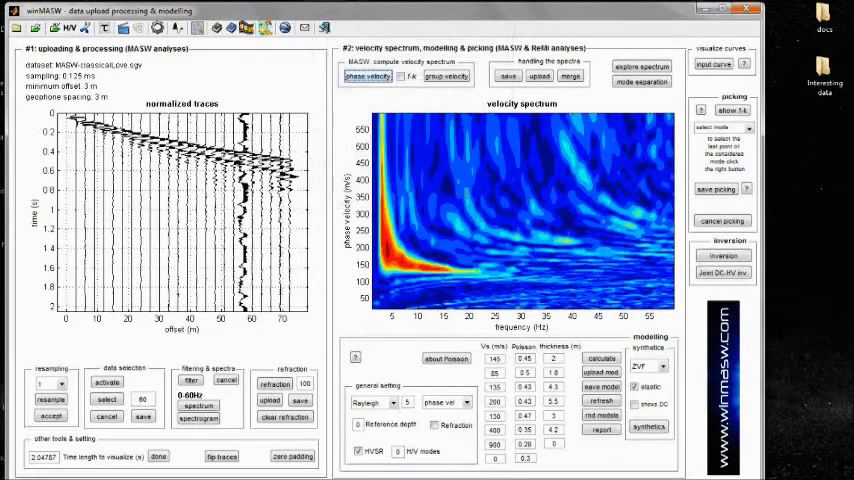